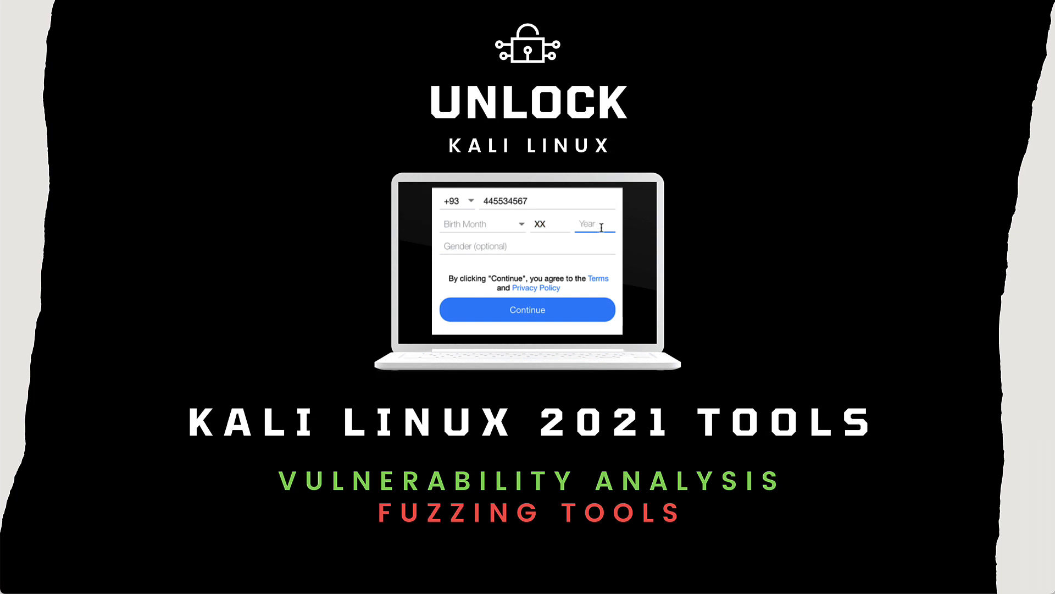
Highlight the recursive/replacive fuzzing explanation and the script-alert XSS fuzz vector on the OWASP page
{"action": "type", "text": "XX"}
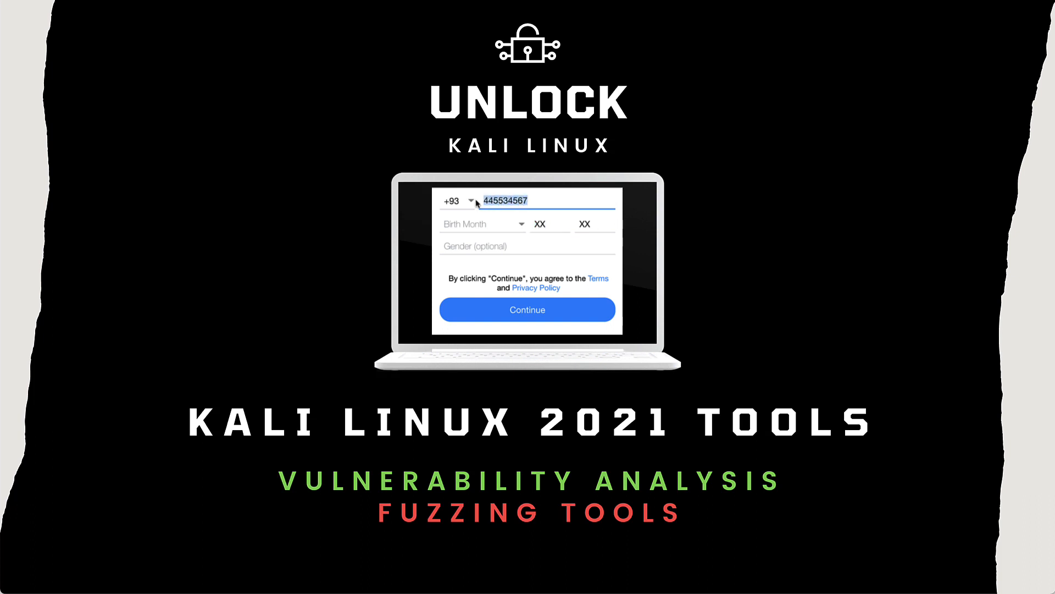
{"action": "type", "text": "Text"}
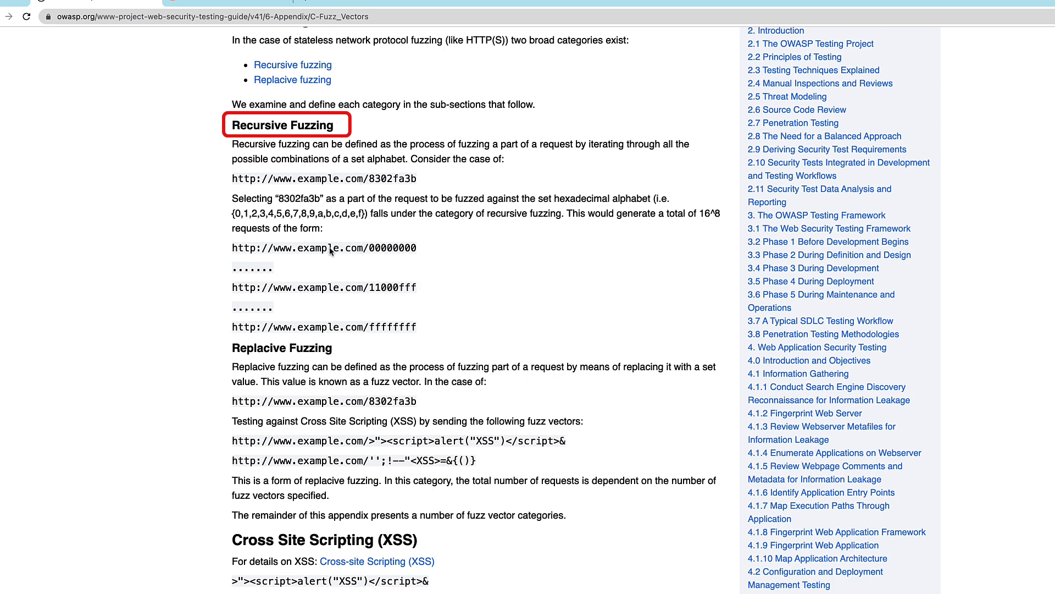
{"action": "left_click_drag", "start_coordinate": [320, 247], "coordinate": [416, 327]}
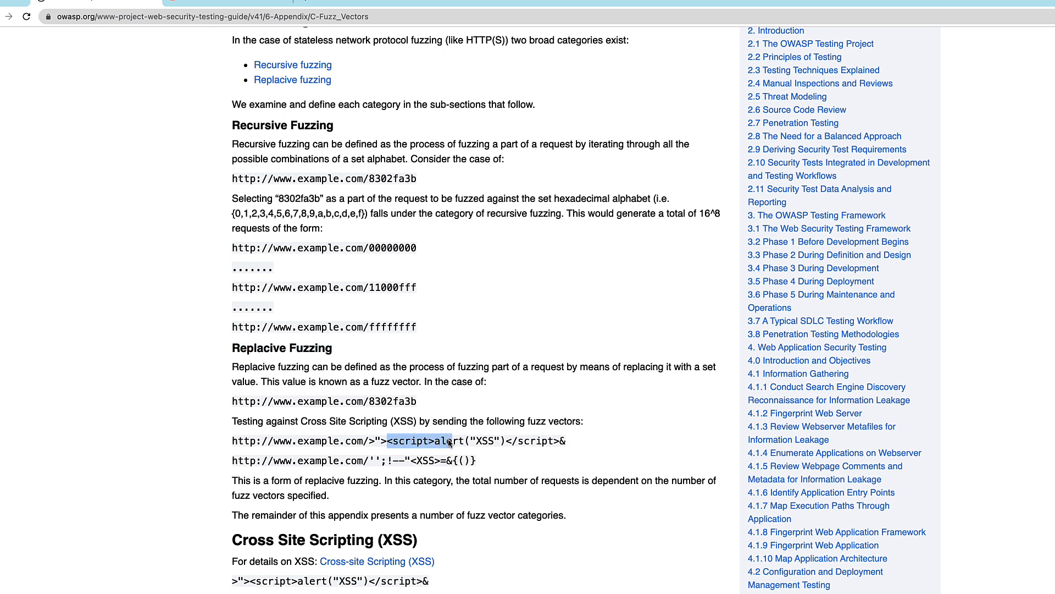
{"action": "left_click_drag", "start_coordinate": [449, 441], "coordinate": [559, 441]}
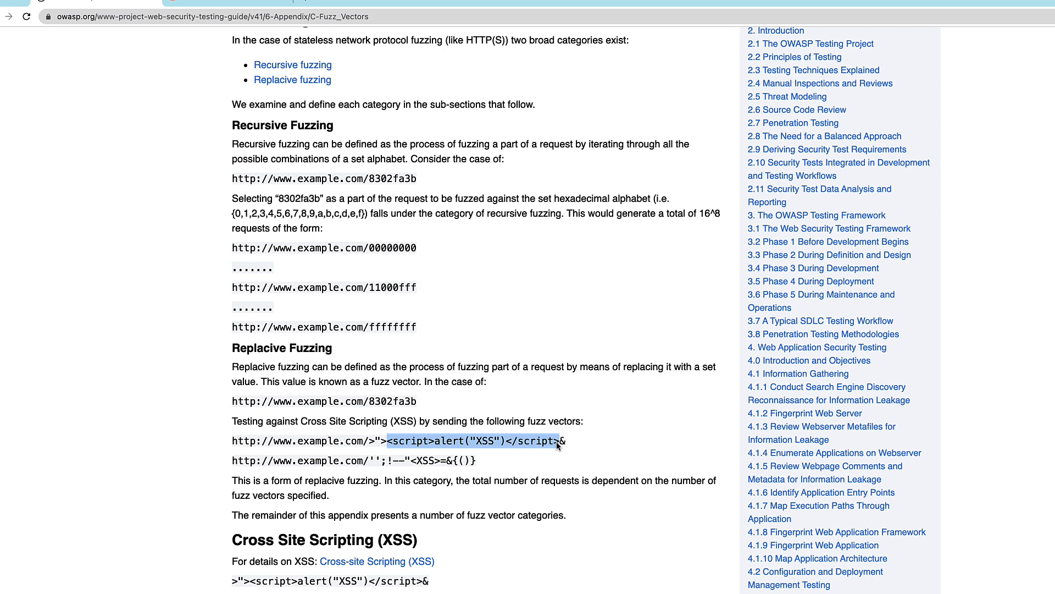
{"action": "mouse_move", "coordinate": [575, 442]}
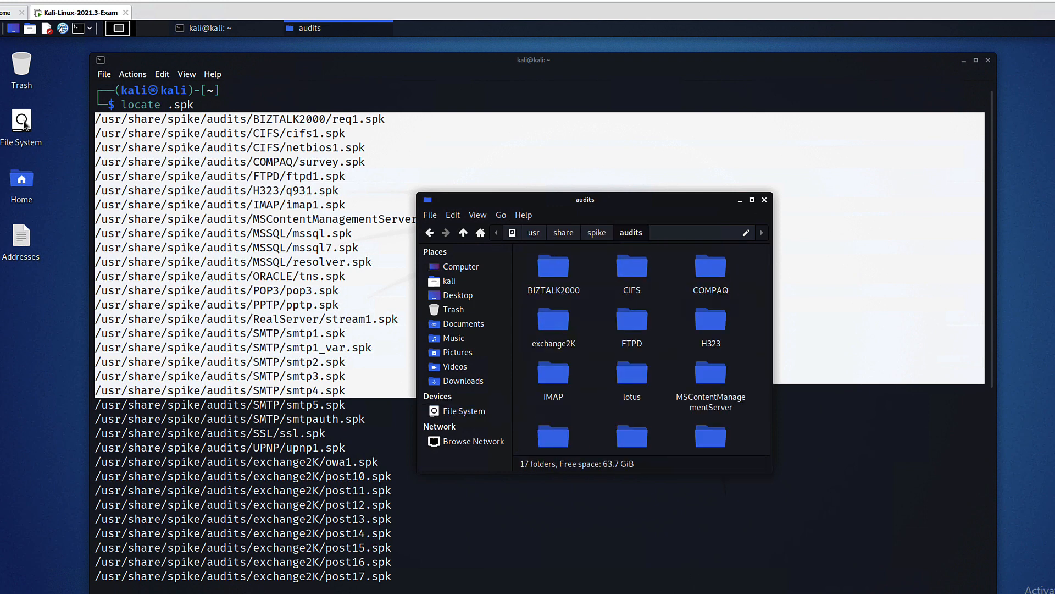
Open ftpd1.spk from the FTPD folder in Mousepad and highlight its s_string lines
{"action": "double_click", "coordinate": [631, 320]}
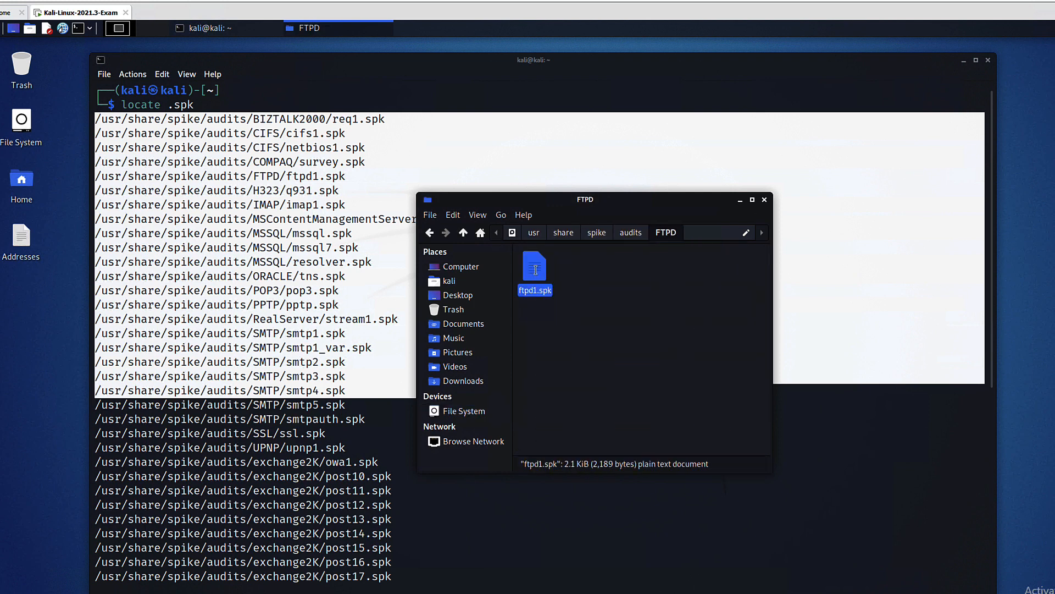
{"action": "double_click", "coordinate": [534, 268]}
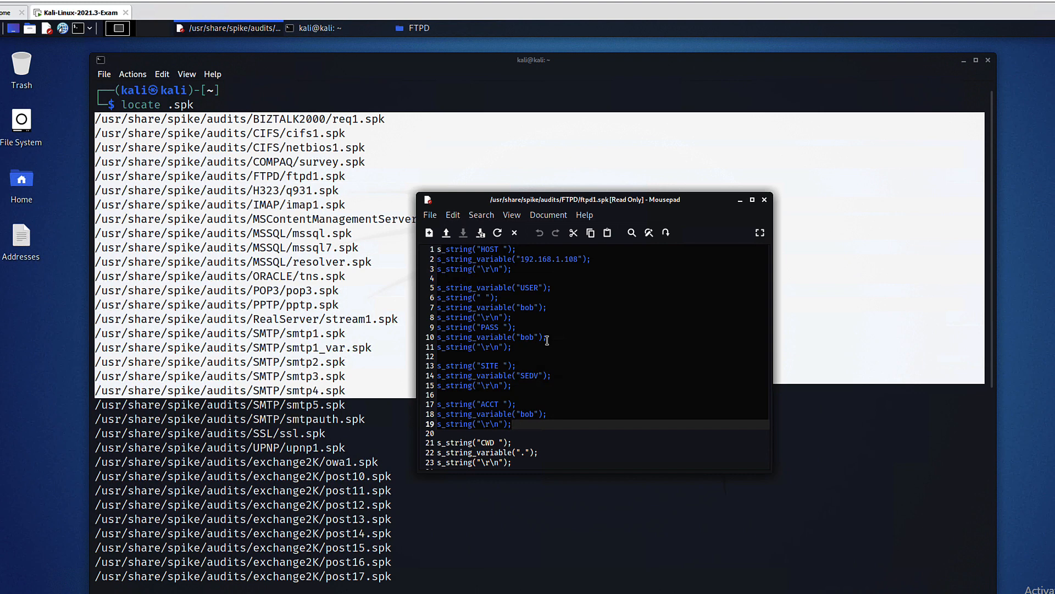
{"action": "mouse_move", "coordinate": [529, 287]}
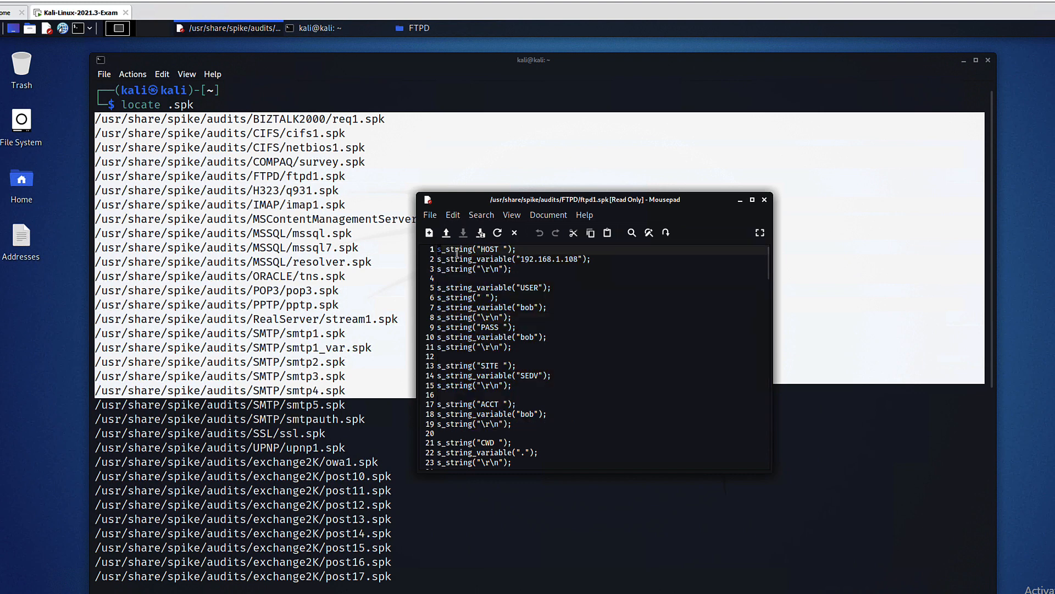
{"action": "left_click_drag", "start_coordinate": [441, 249], "coordinate": [498, 297]}
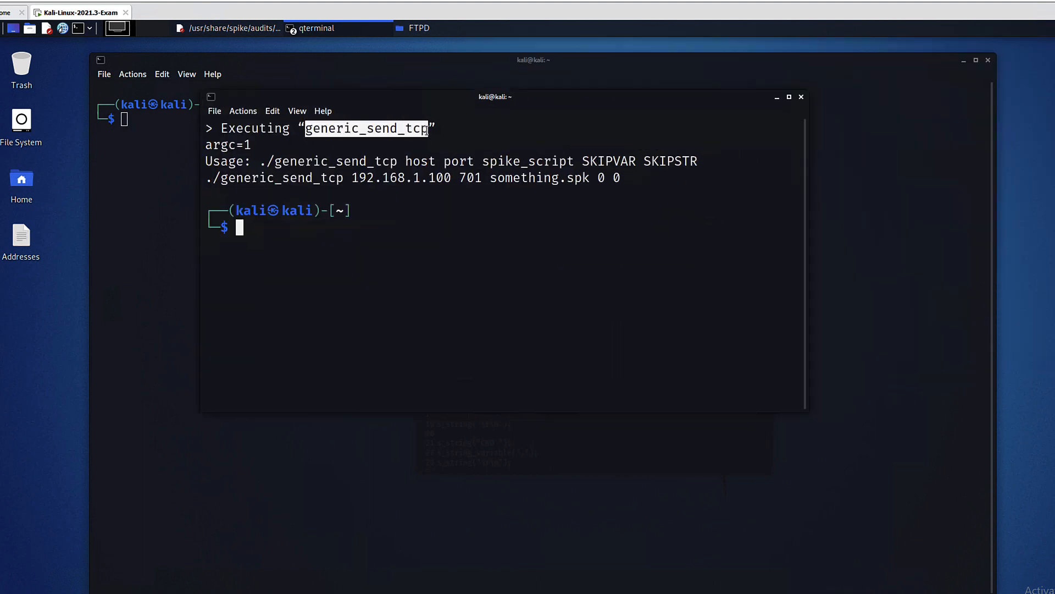
Run generic_send_tcp with no arguments to show its host, port, script, SKIPVAR, SKIPSTR usage
{"action": "left_click", "coordinate": [800, 97]}
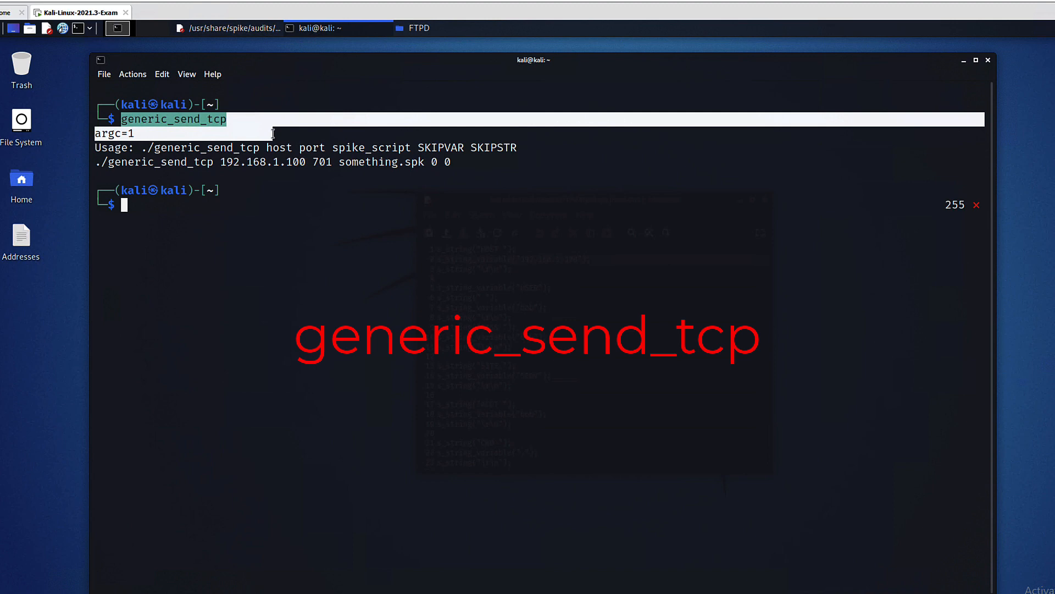
{"action": "mouse_move", "coordinate": [261, 126]}
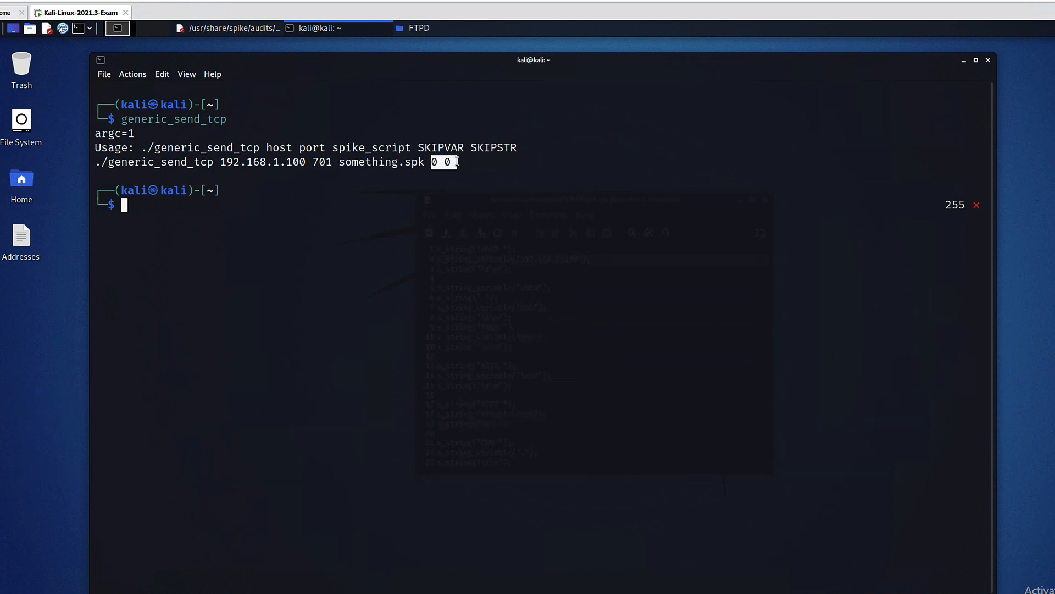
{"action": "left_click", "coordinate": [180, 12]}
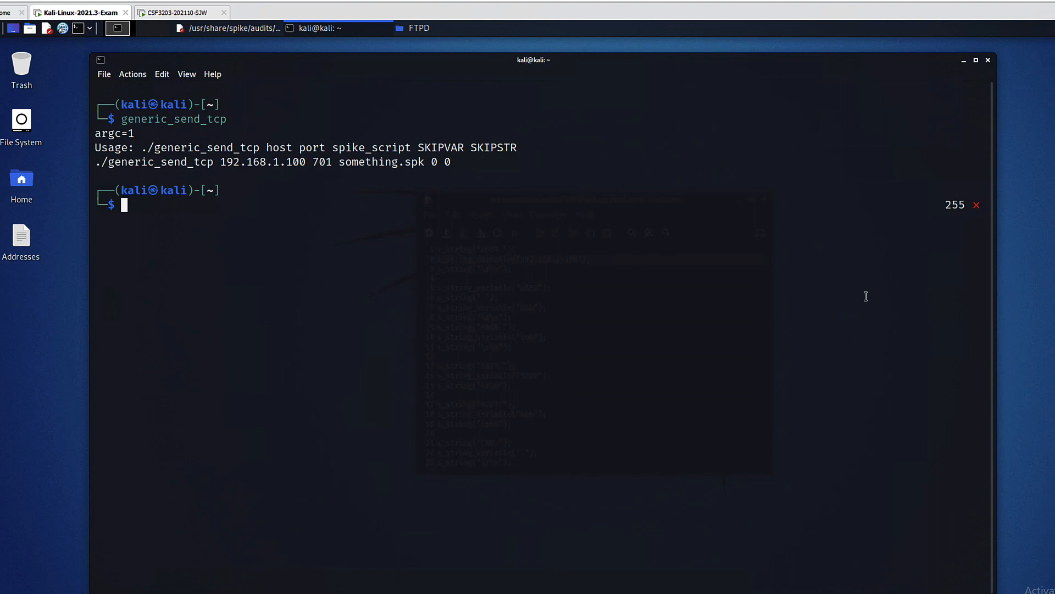
{"action": "type", "text": "nmap 192.168.135.132"}
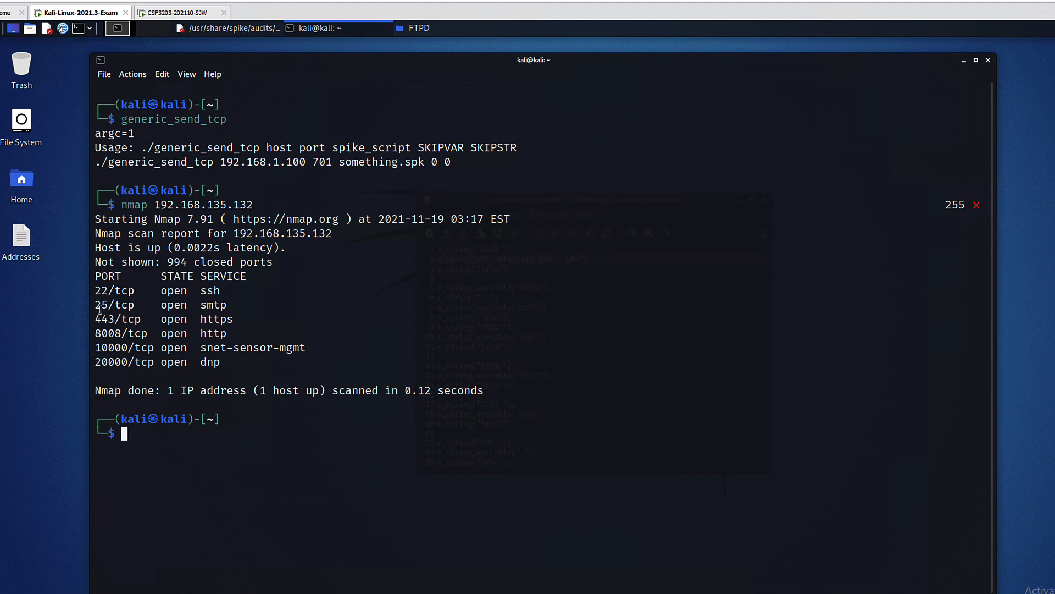
Highlight the 25/tcp smtp line in the nmap results for 192.168.135.132
{"action": "double_click", "coordinate": [112, 305]}
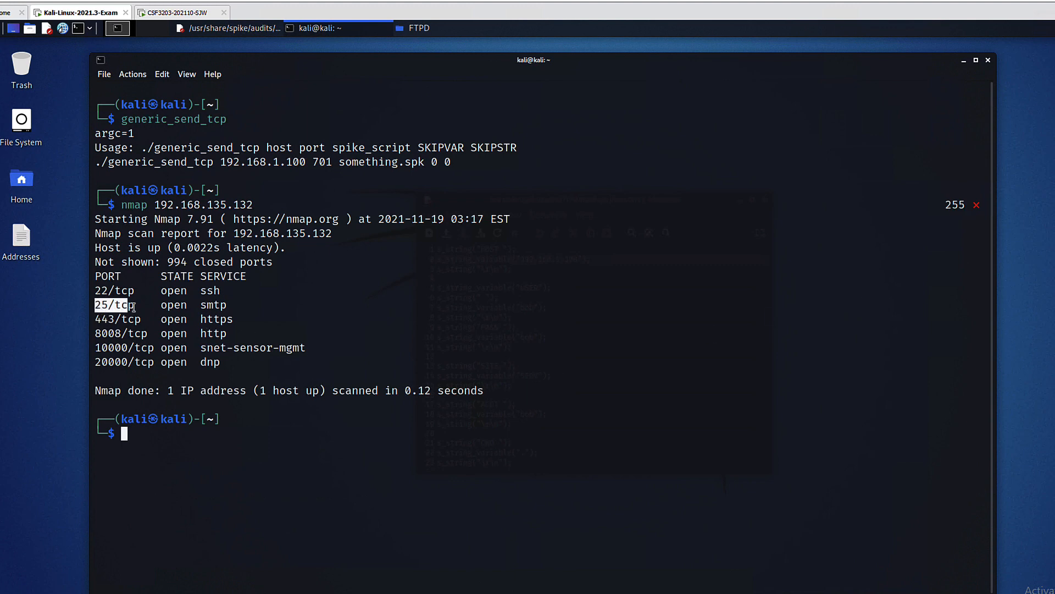
{"action": "left_click_drag", "start_coordinate": [111, 305], "coordinate": [245, 305]}
{"action": "type", "text": "generic_send_tcp"}
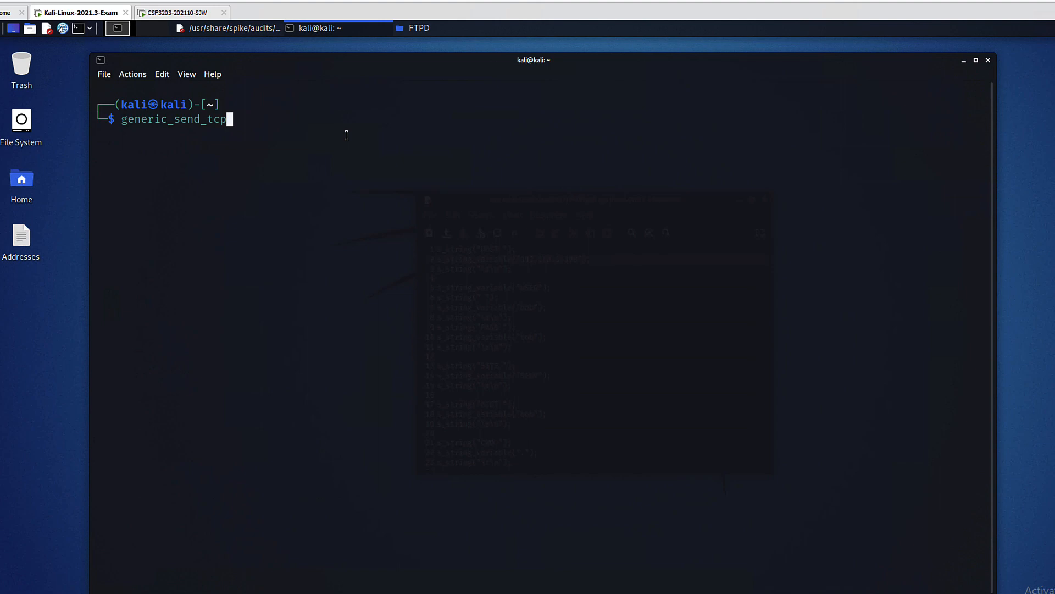
Run generic_send_tcp 192.168.135.132 25 /usr/share/spike/audits/SMTP/smtp1.spk 0 0
{"action": "type", "text": "192.168.135.132 /usr/share/spike/audits/SMTP/smtp1.spk 0 0"}
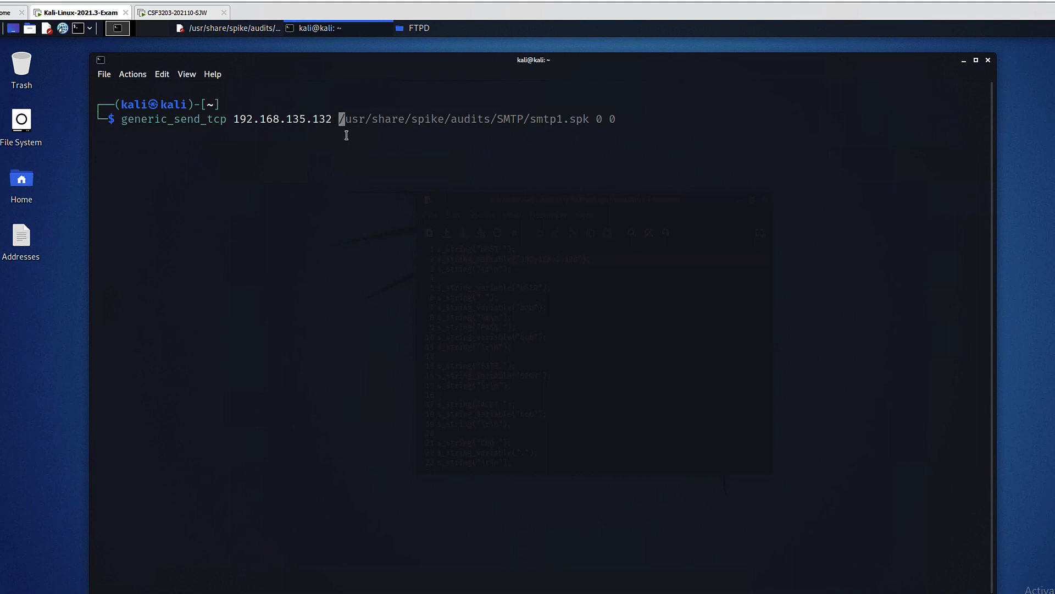
{"action": "type", "text": "25"}
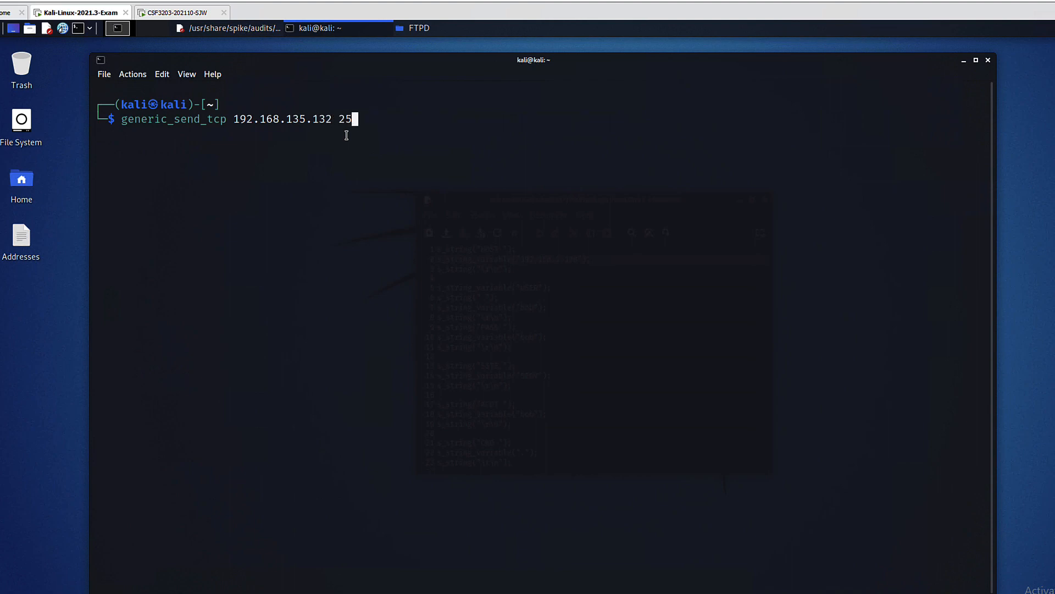
{"action": "type", "text": "/usr/share/spike/audits/SMTP/smtp1.spk"}
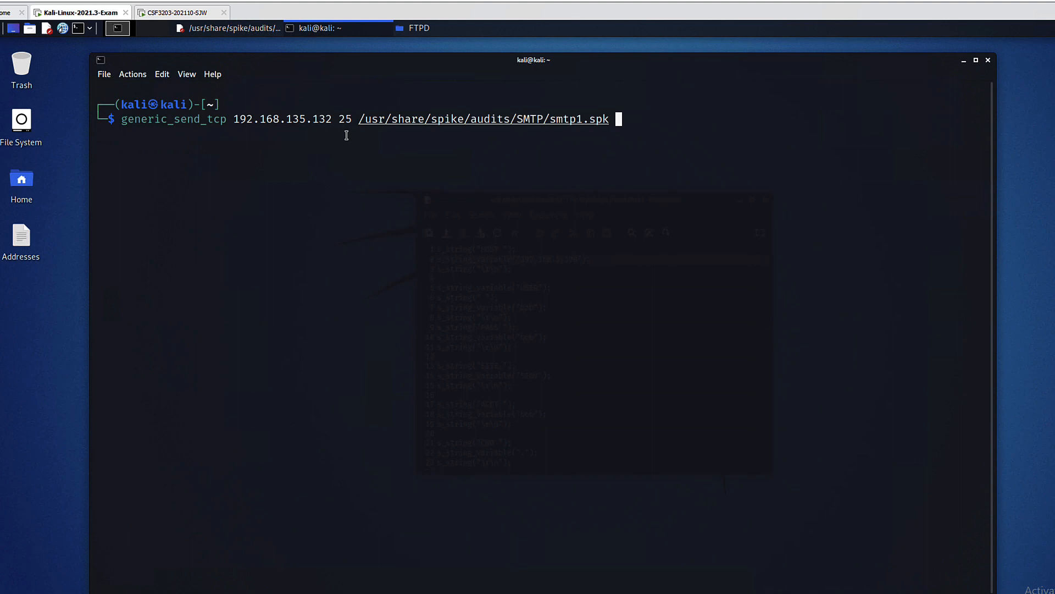
{"action": "type", "text": "0 0"}
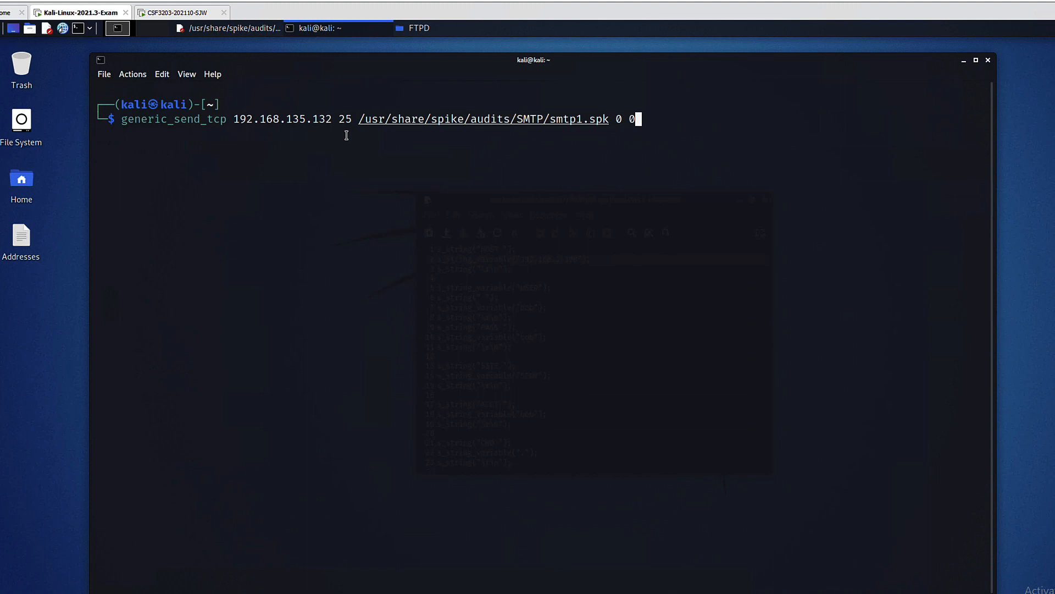
{"action": "key", "text": "Return"}
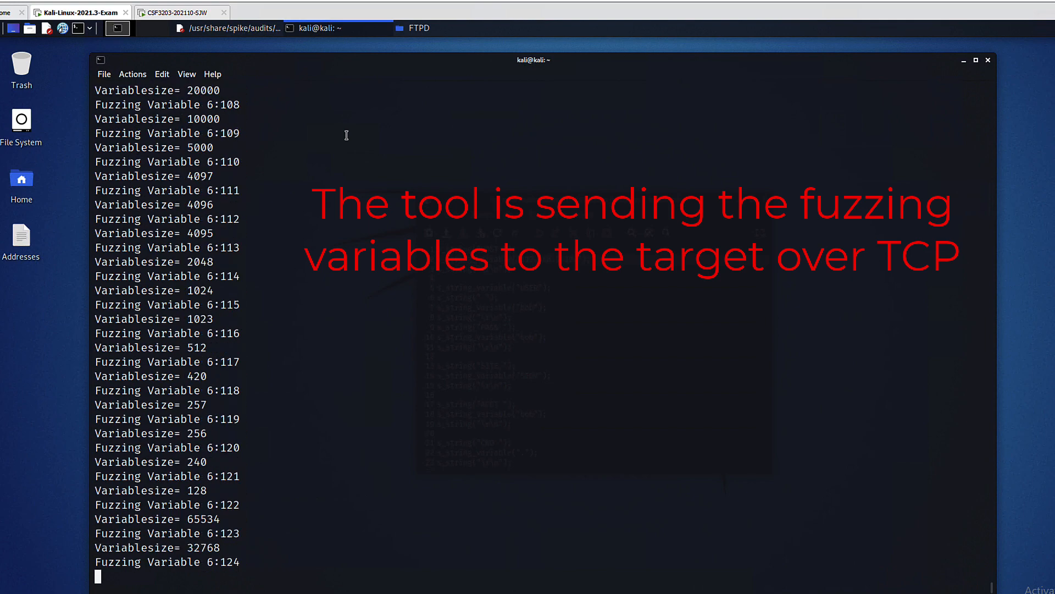
Stop the SMTP fuzzing run with Ctrl+C and bring up the Kali applications menu
{"action": "key", "text": "ctrl+c"}
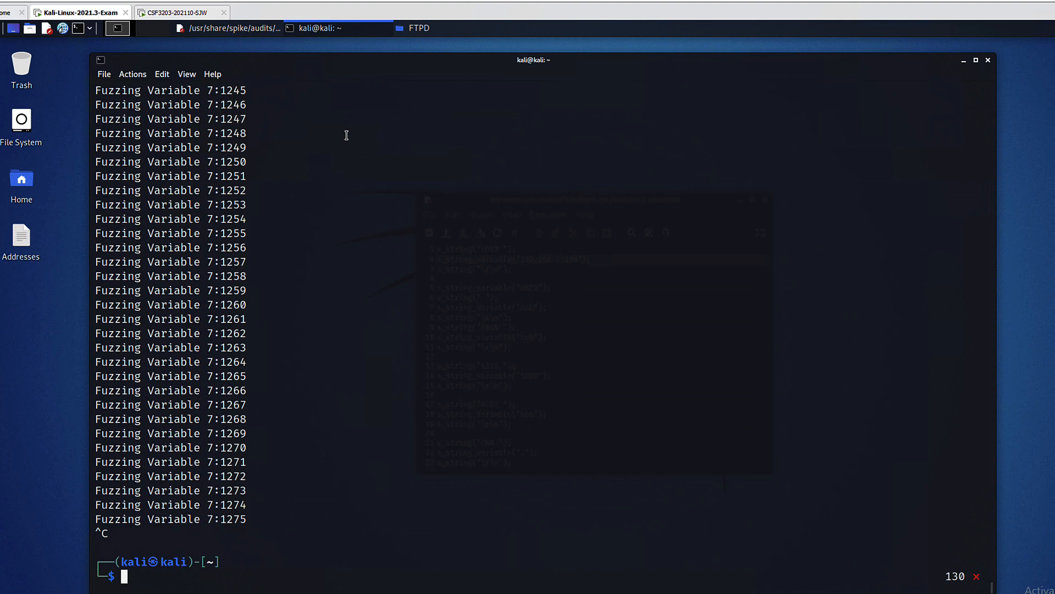
{"action": "left_click", "coordinate": [12, 27]}
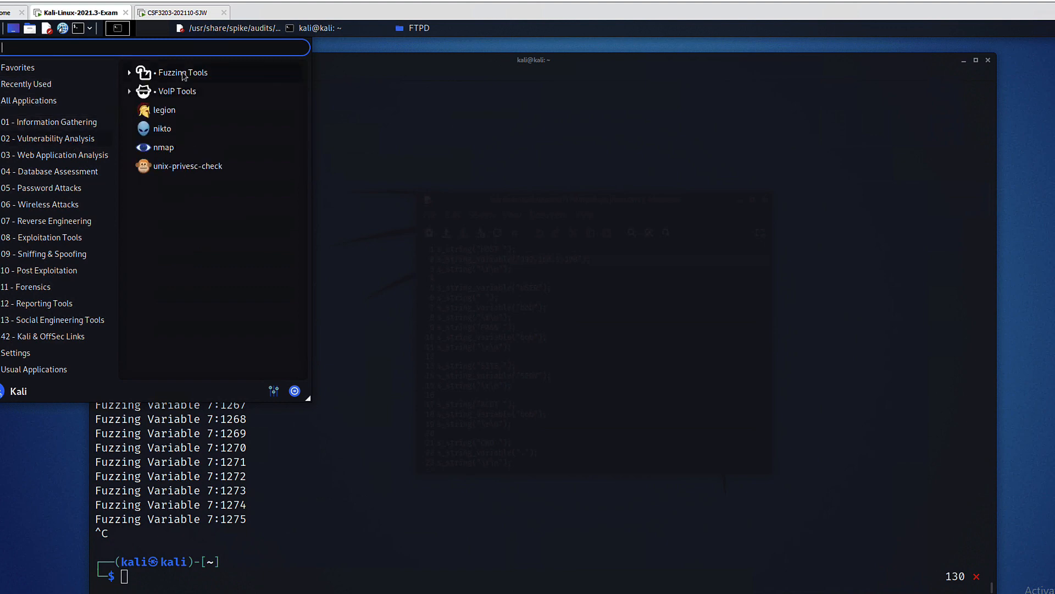
Launch spike-generic_chunked from Fuzzing Tools and select its ./gwsf example command
{"action": "left_click", "coordinate": [182, 73]}
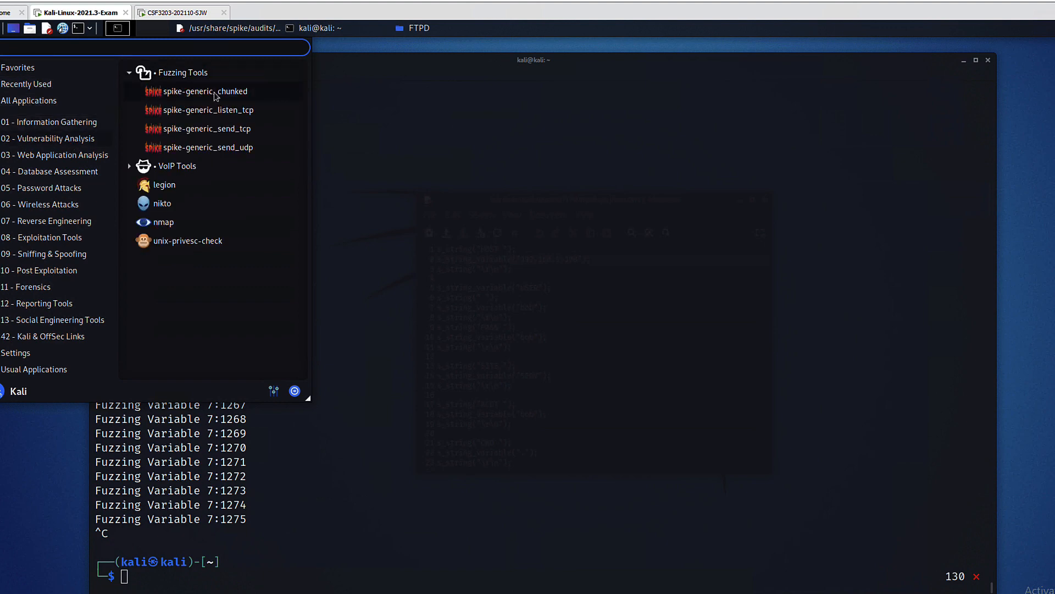
{"action": "left_click", "coordinate": [532, 269]}
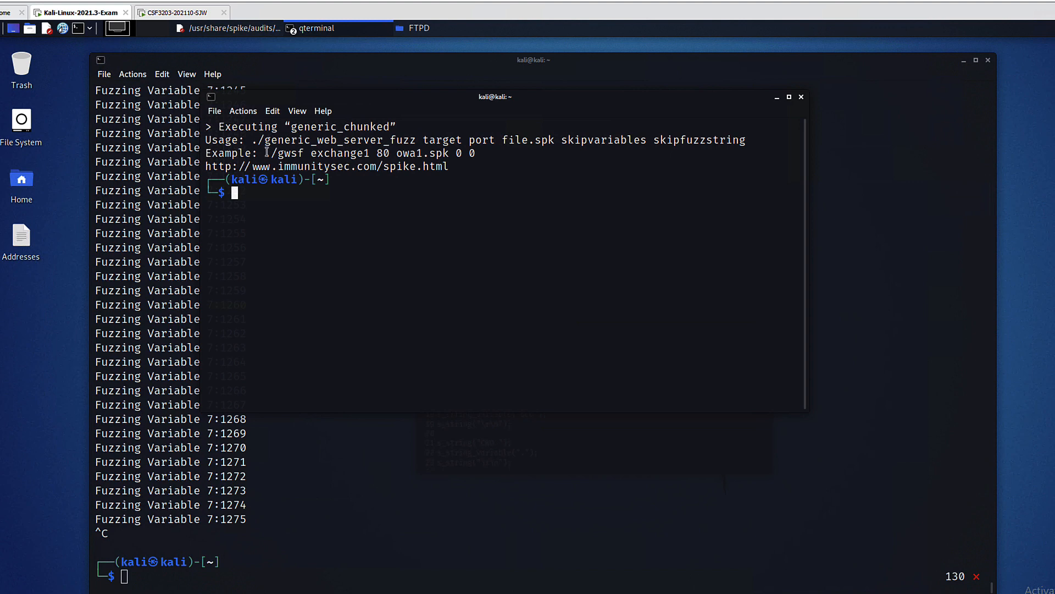
{"action": "double_click", "coordinate": [285, 152]}
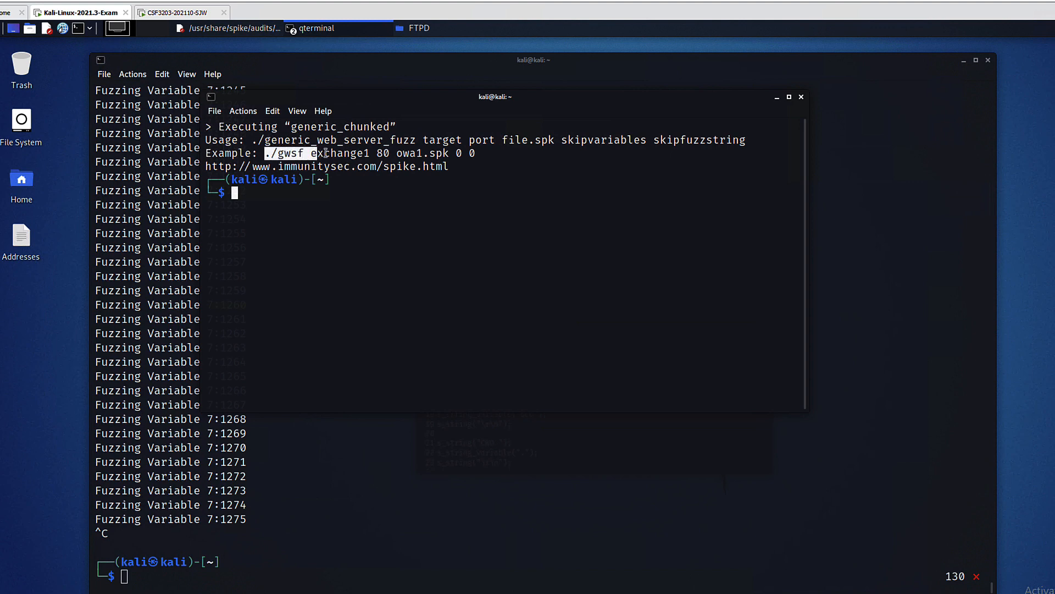